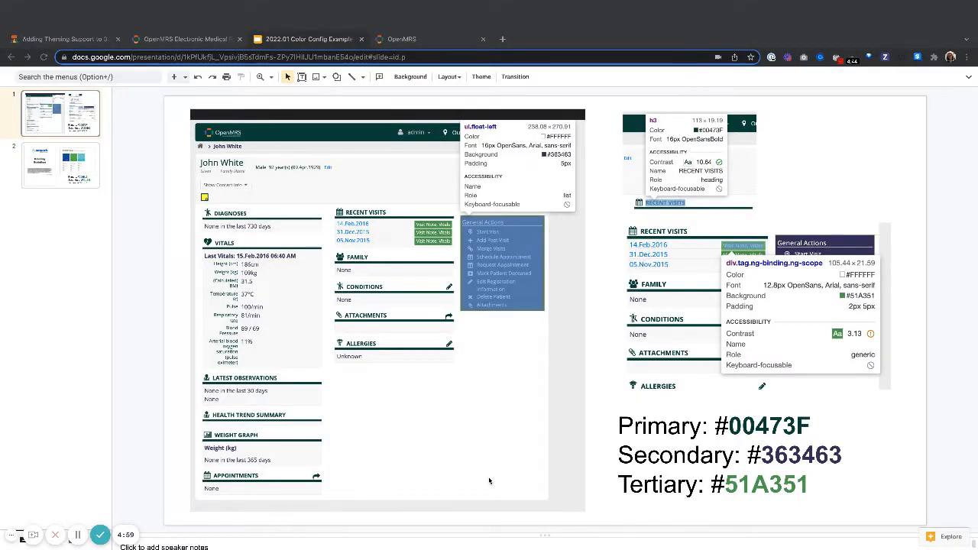
{"action": "mouse_move", "coordinate": [134, 288]}
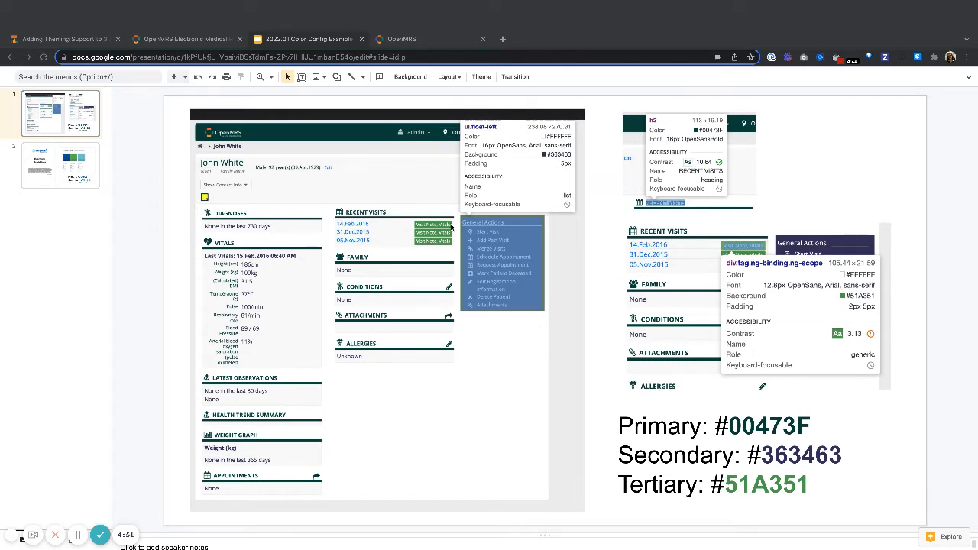
{"action": "mouse_move", "coordinate": [495, 233]}
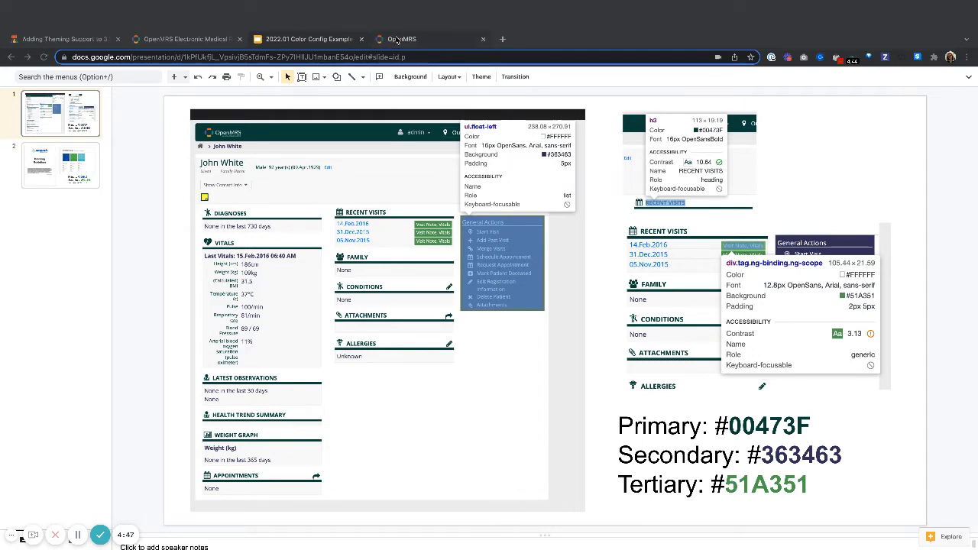
Show the esm-styleguide brand colour settings in the patient chart's configuration panel
{"action": "left_click", "coordinate": [401, 40]}
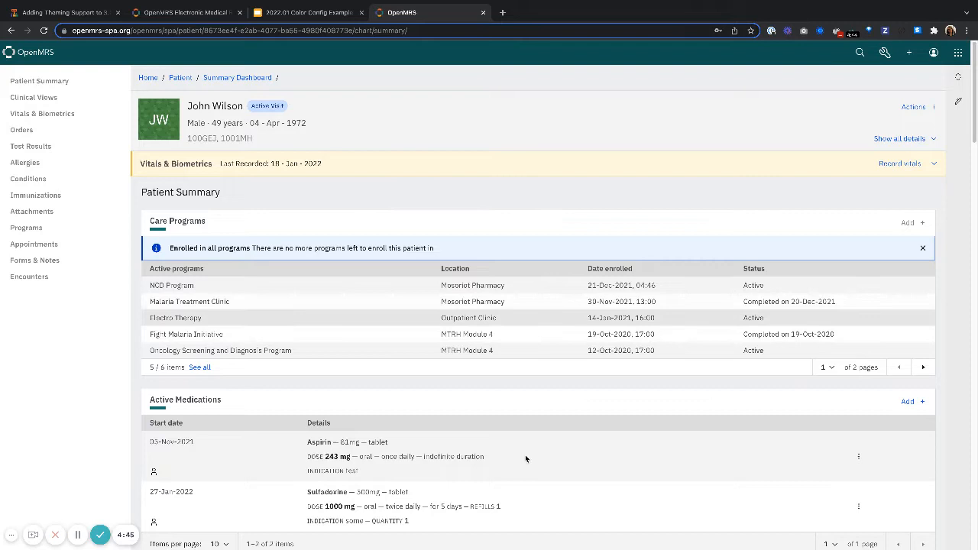
{"action": "mouse_move", "coordinate": [34, 448]}
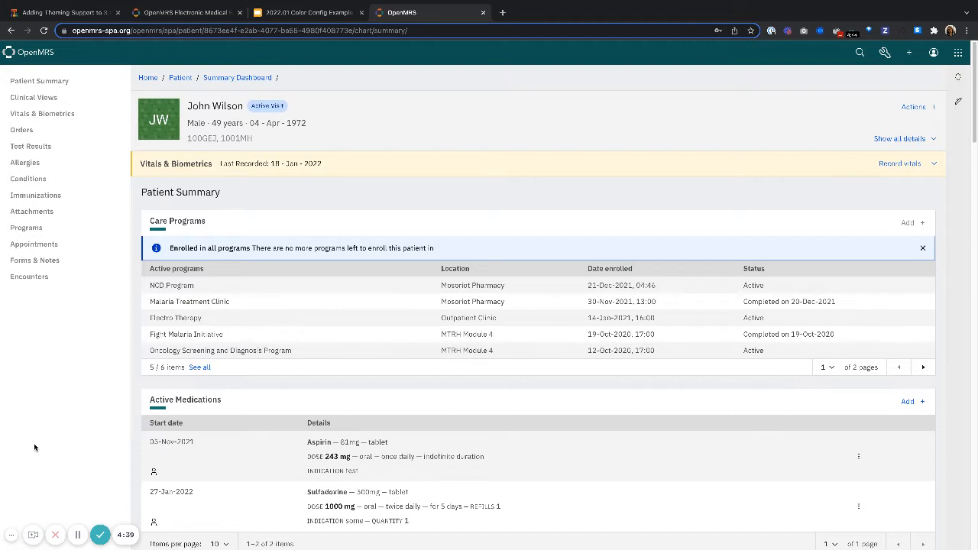
{"action": "mouse_move", "coordinate": [425, 192]}
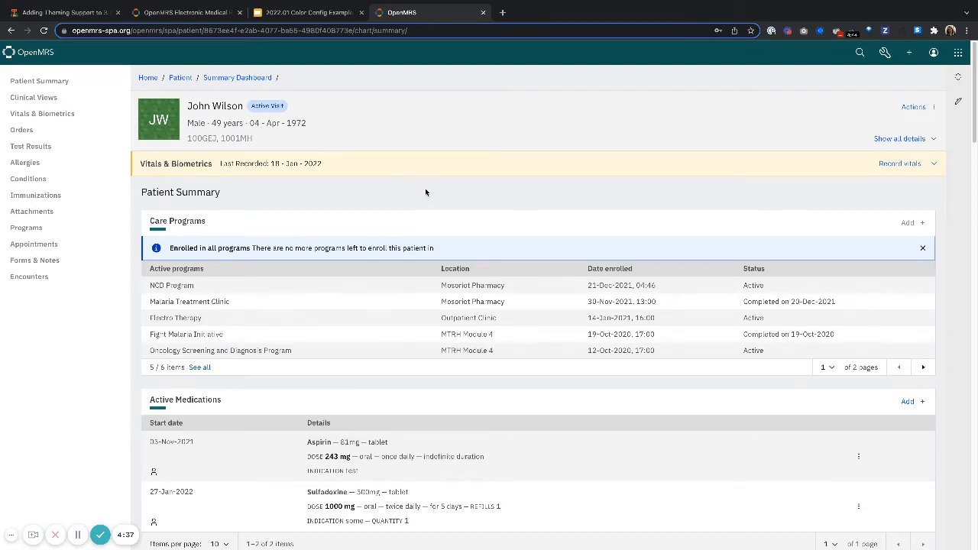
{"action": "left_click", "coordinate": [883, 52]}
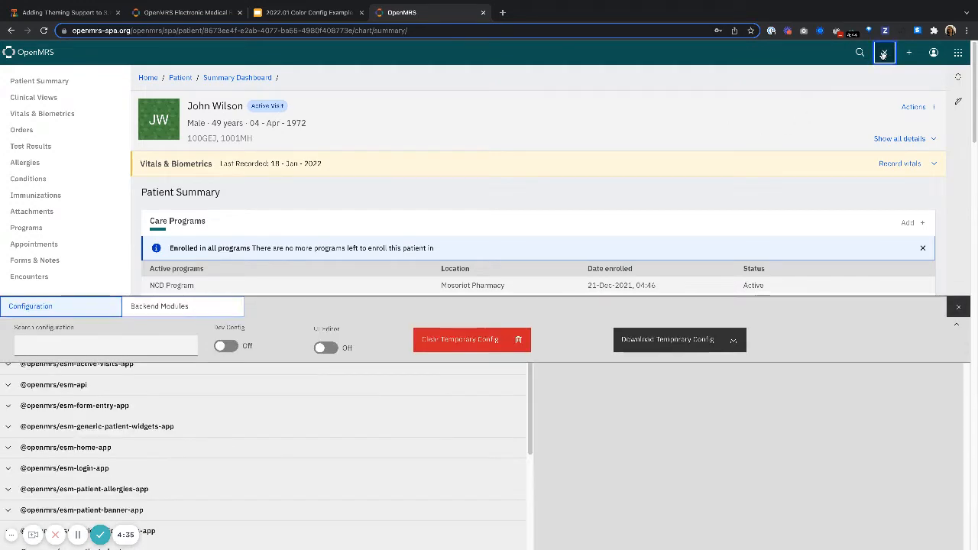
{"action": "scroll", "scroll_direction": "down", "scroll_amount": 3}
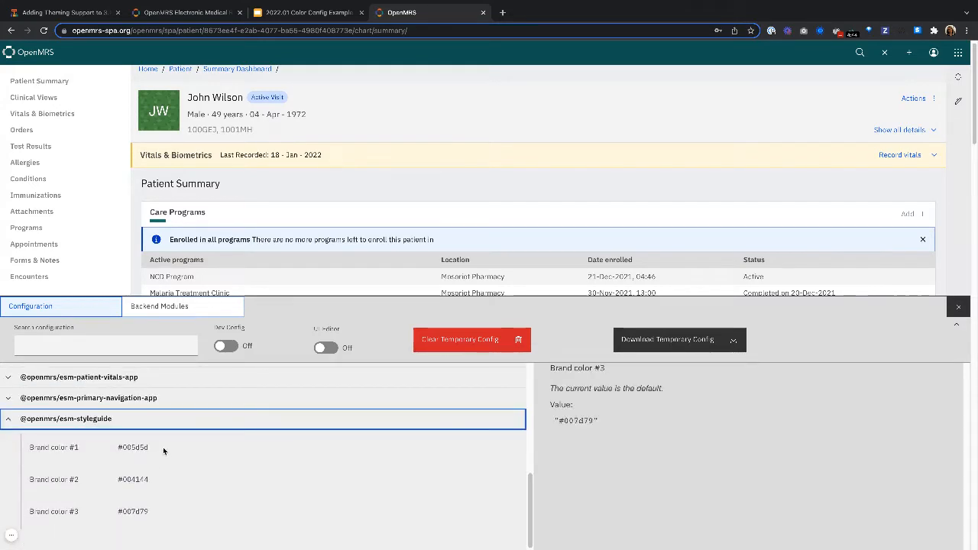
Review the older OpenMRS page, then return to the slide of Primary, Secondary and Tertiary hex codes
{"action": "left_click", "coordinate": [53, 446]}
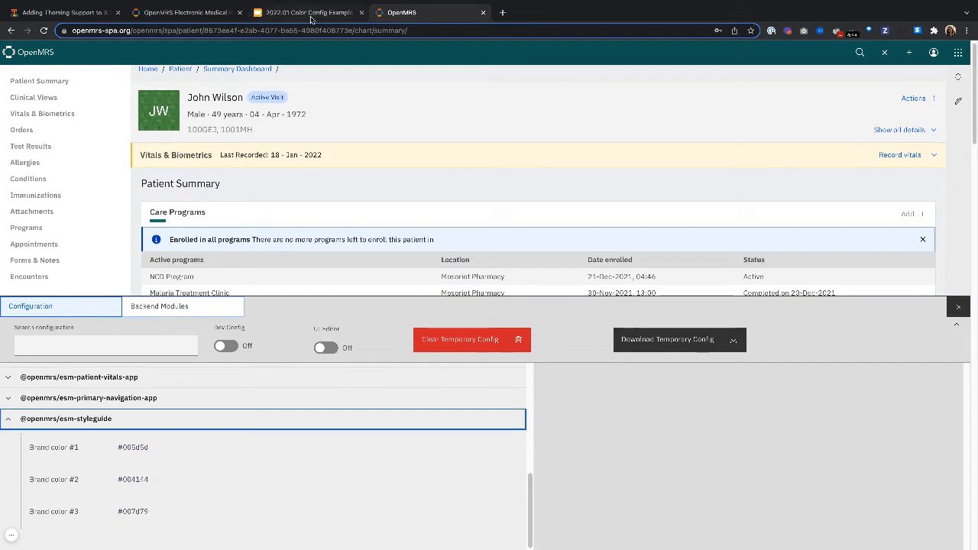
{"action": "left_click", "coordinate": [306, 12]}
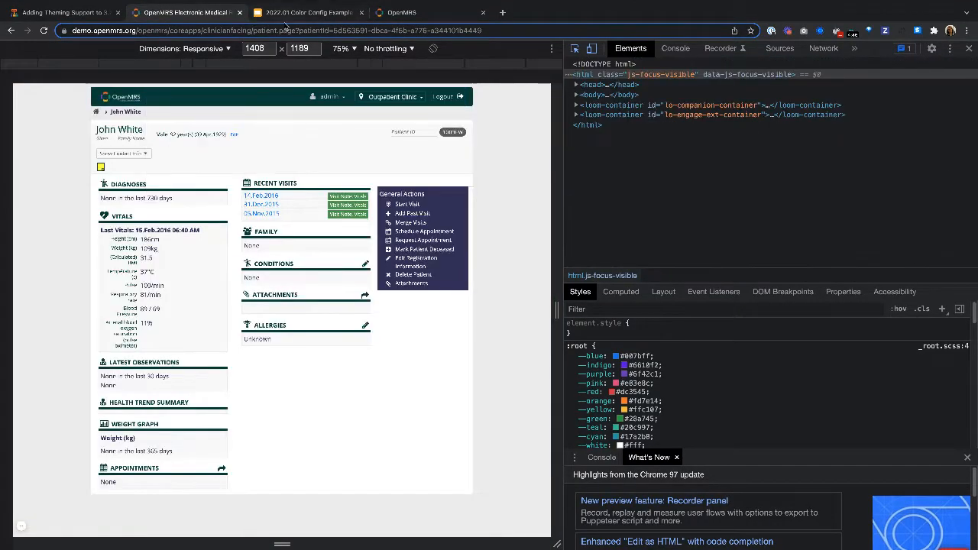
{"action": "left_click", "coordinate": [309, 12]}
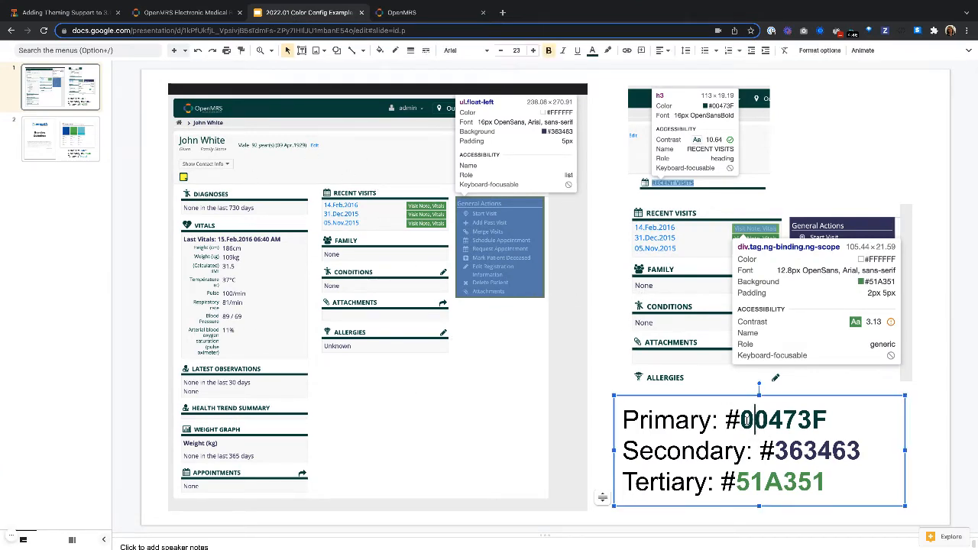
Copy the primary hex 00473F from the slide and enter #00473F as Brand color #1
{"action": "double_click", "coordinate": [816, 451]}
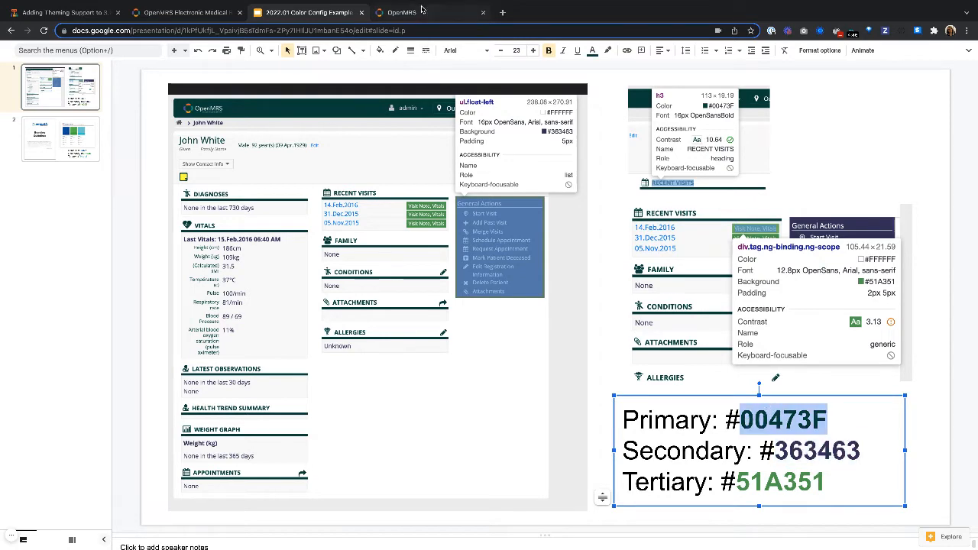
{"action": "left_click", "coordinate": [412, 12]}
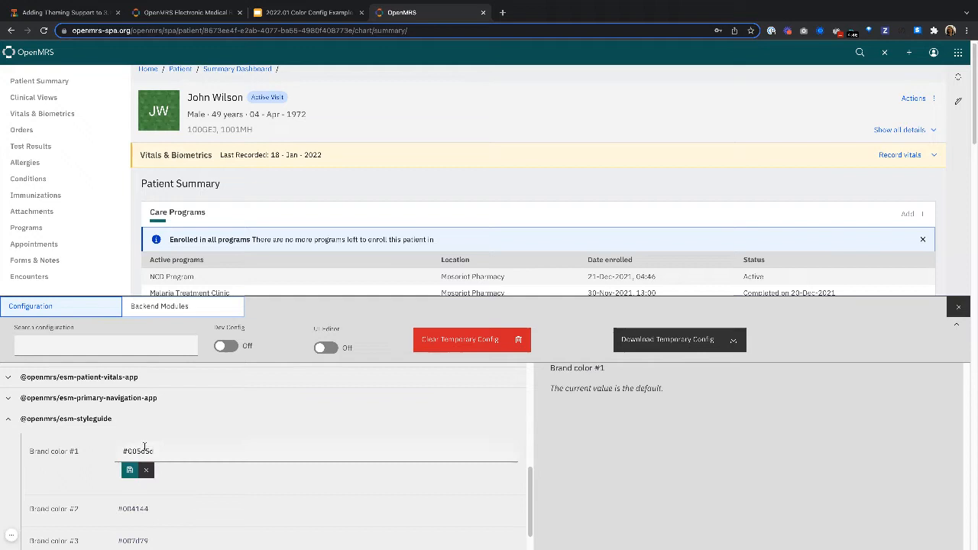
{"action": "type", "text": "#00473F"}
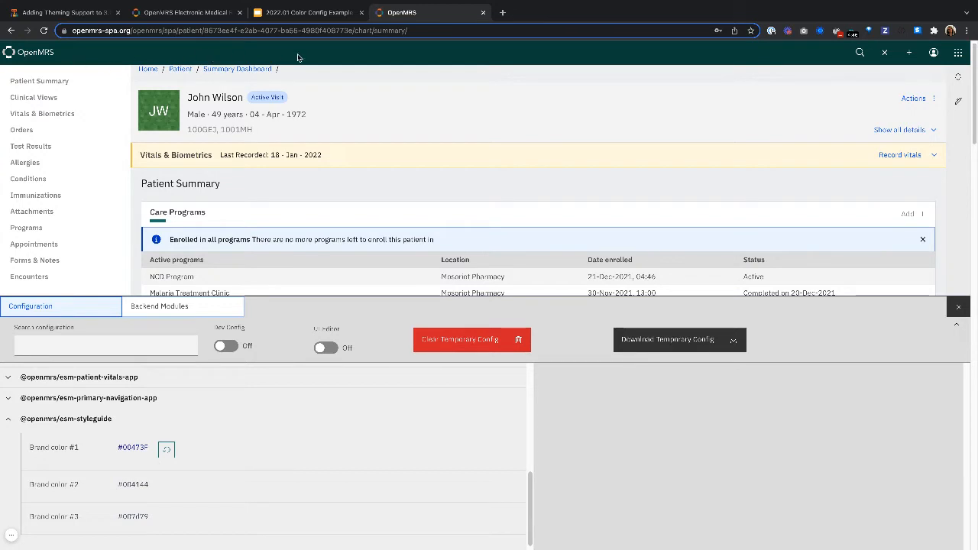
{"action": "mouse_move", "coordinate": [760, 61]}
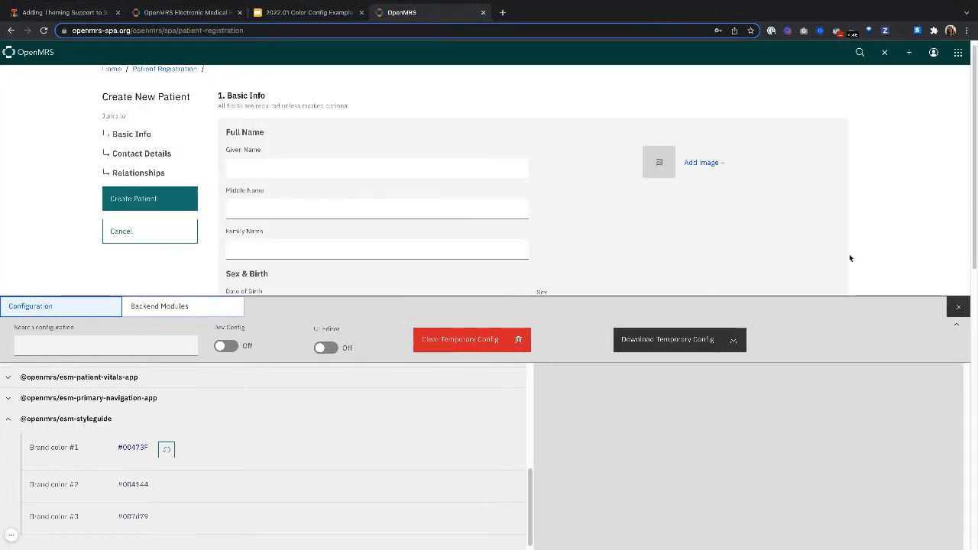
Close the configuration panel and return to the patient summary chart
{"action": "left_click", "coordinate": [958, 306]}
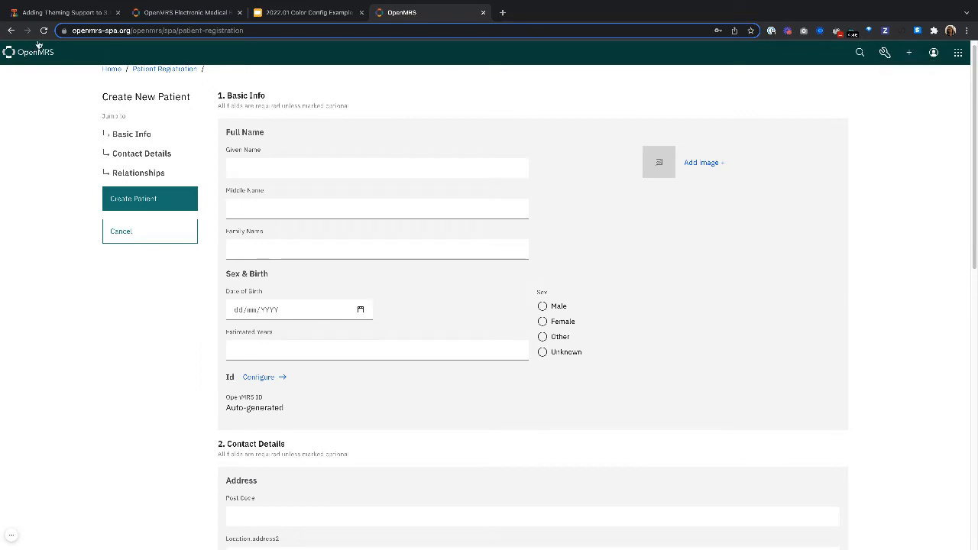
{"action": "left_click", "coordinate": [120, 231]}
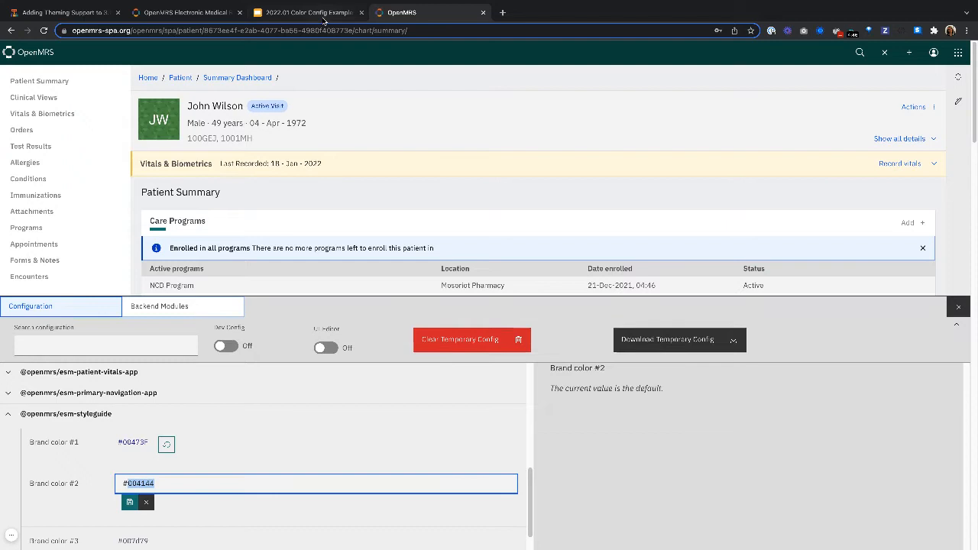
Save the secondary hex #363463 as Brand color #2, check the app menu, and begin editing Brand color #3
{"action": "left_click", "coordinate": [305, 12]}
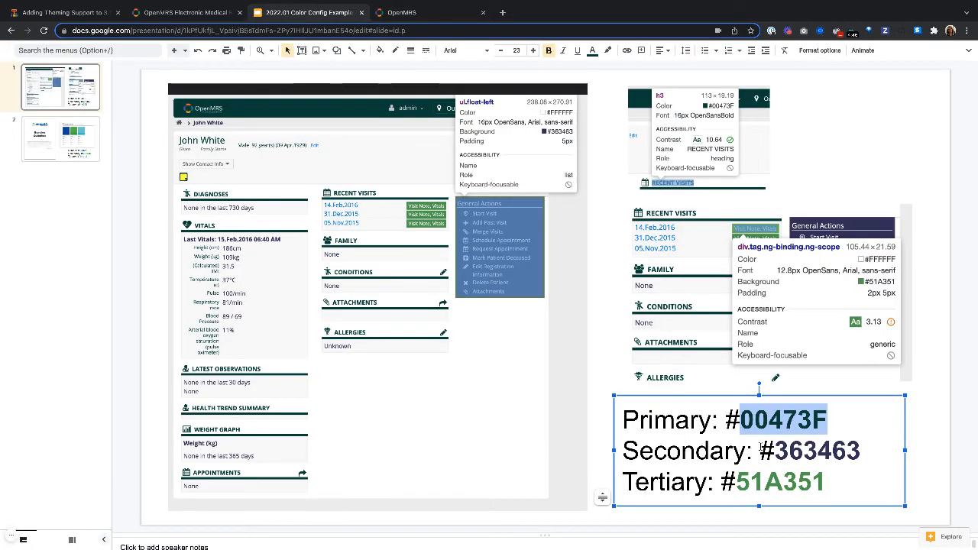
{"action": "double_click", "coordinate": [816, 449]}
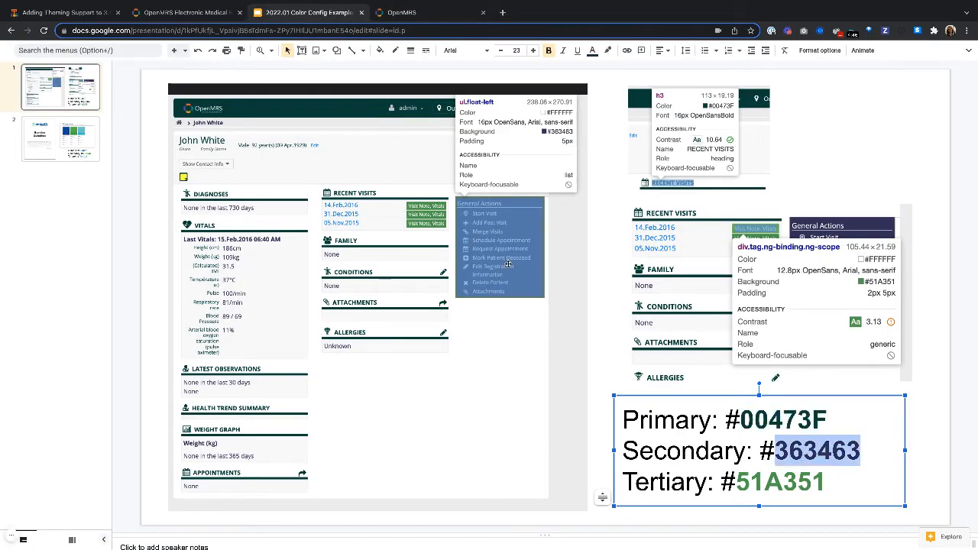
{"action": "left_click", "coordinate": [431, 12]}
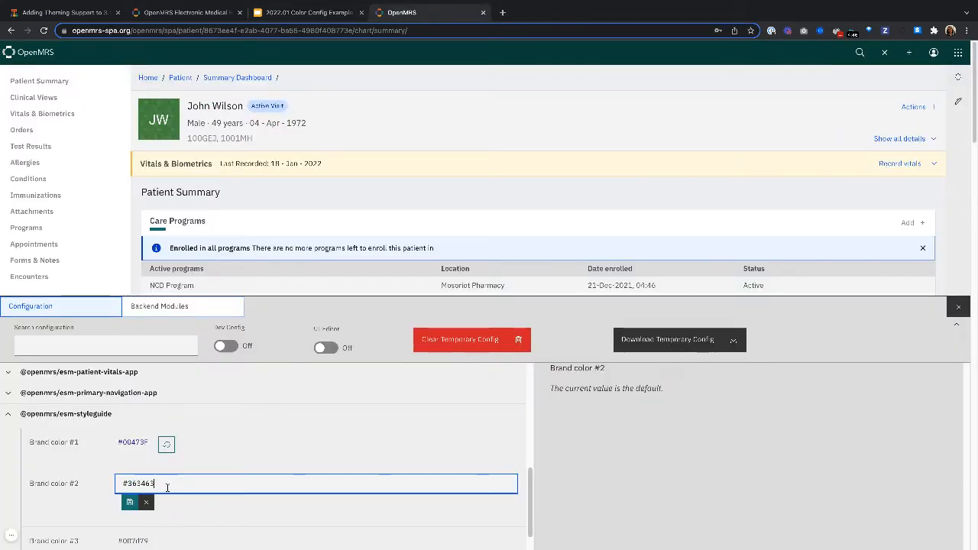
{"action": "left_click", "coordinate": [128, 501]}
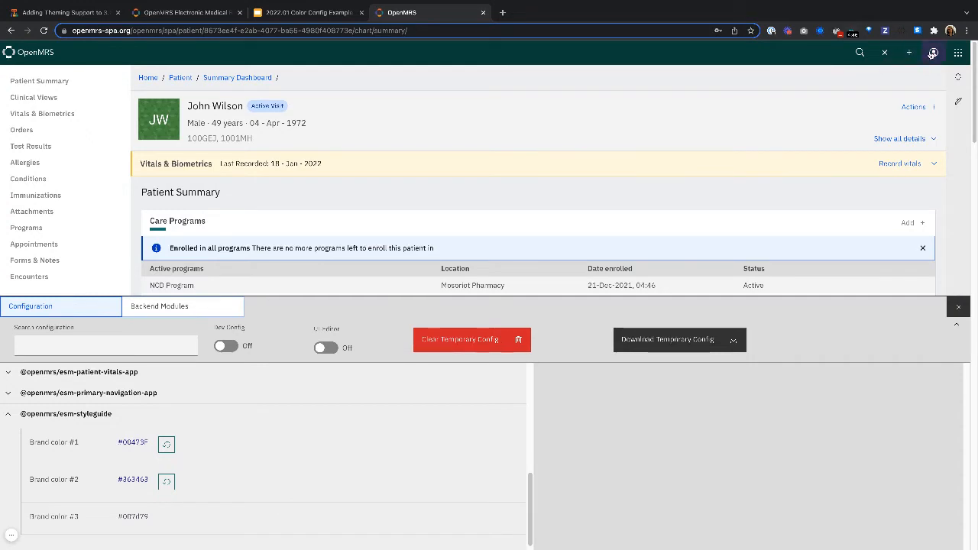
{"action": "mouse_move", "coordinate": [858, 52]}
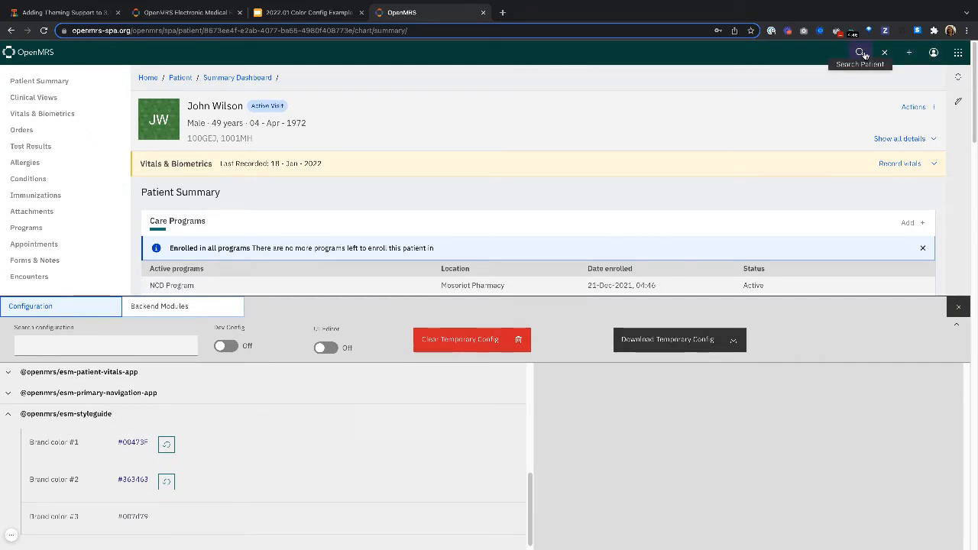
{"action": "mouse_move", "coordinate": [931, 52]}
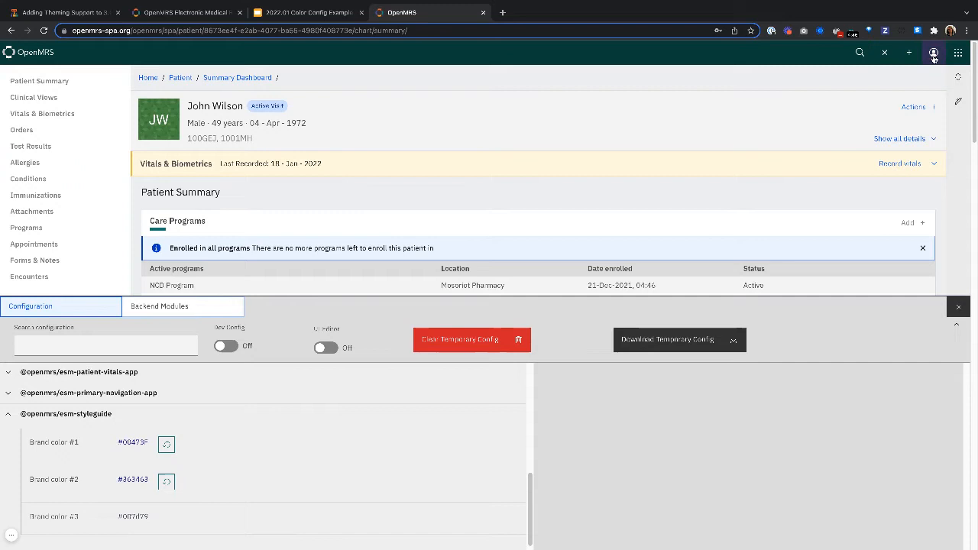
{"action": "left_click", "coordinate": [957, 52]}
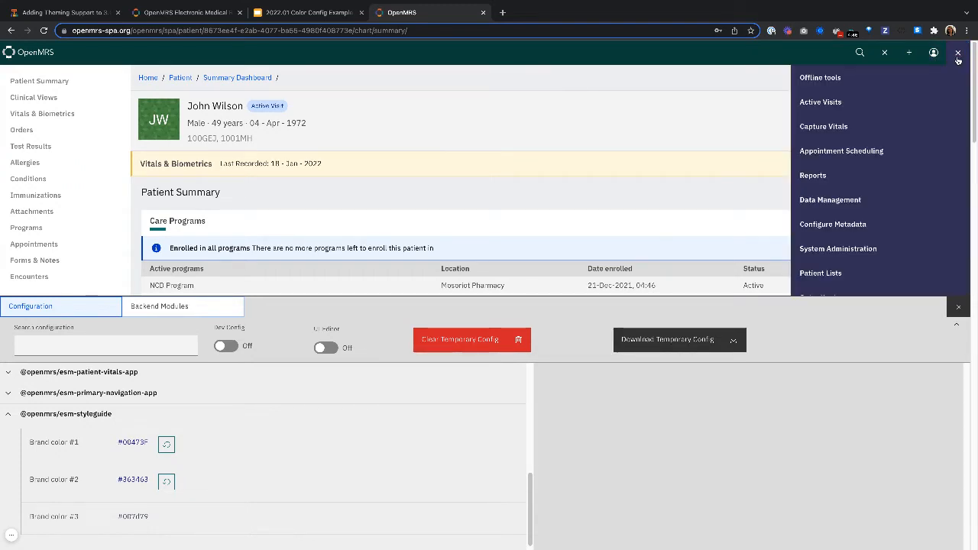
{"action": "mouse_move", "coordinate": [820, 101]}
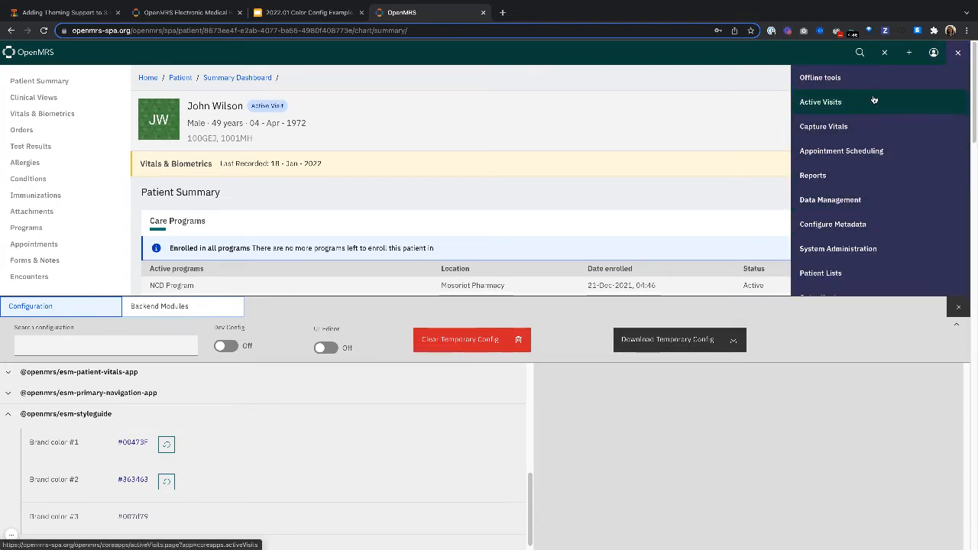
{"action": "mouse_move", "coordinate": [886, 272]}
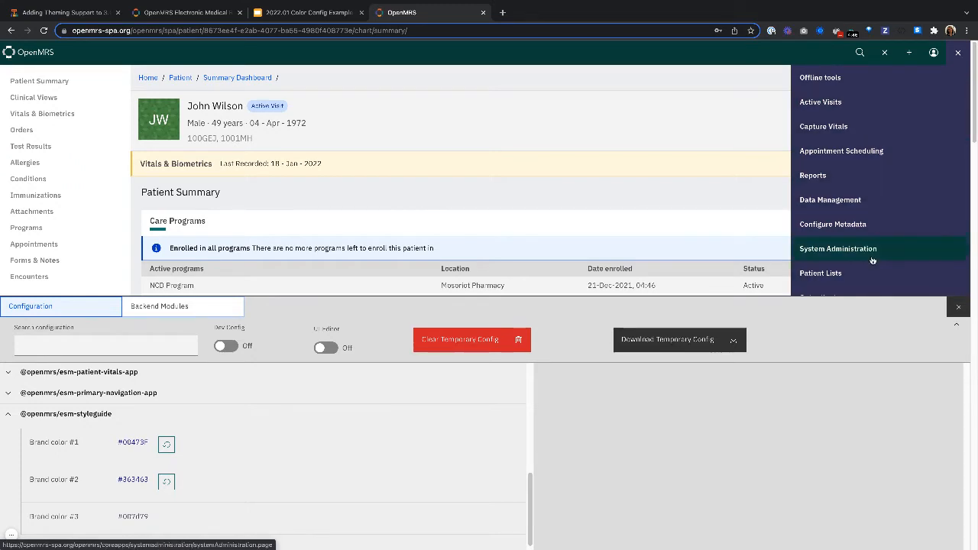
{"action": "left_click", "coordinate": [138, 519]}
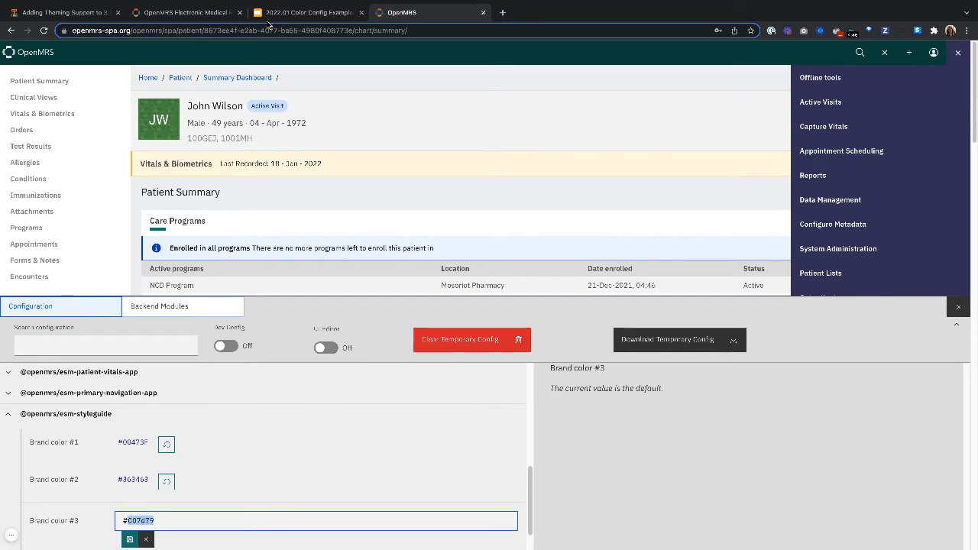
{"action": "left_click", "coordinate": [305, 12]}
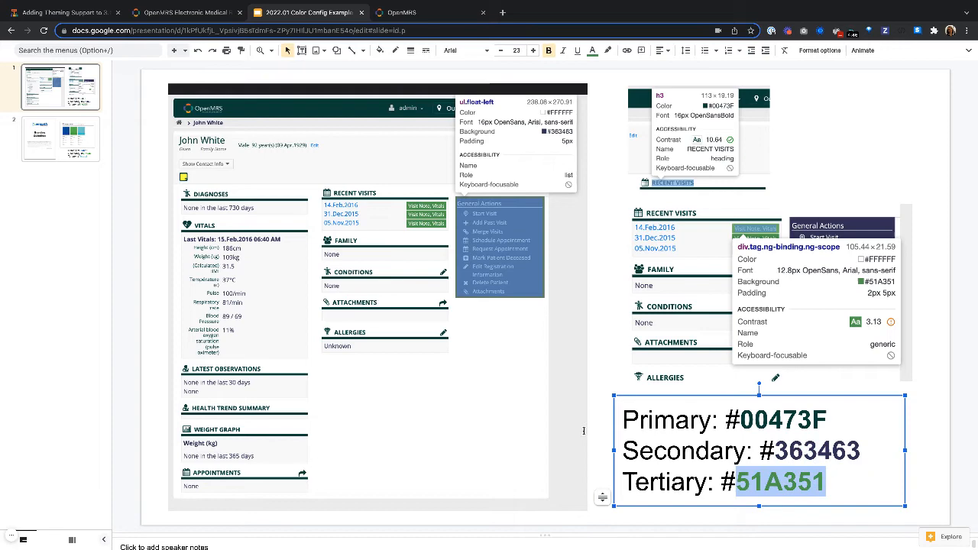
{"action": "mouse_move", "coordinate": [435, 13]}
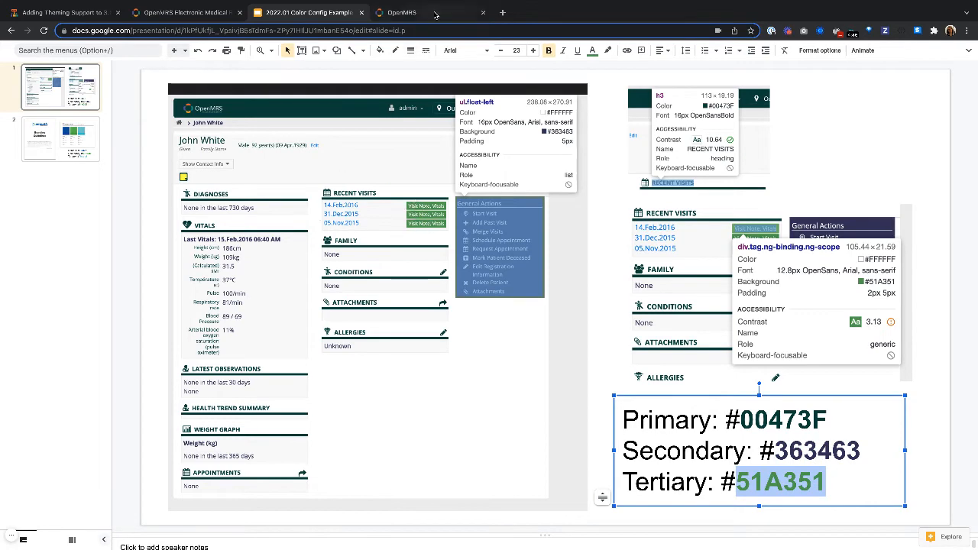
{"action": "left_click", "coordinate": [400, 13]}
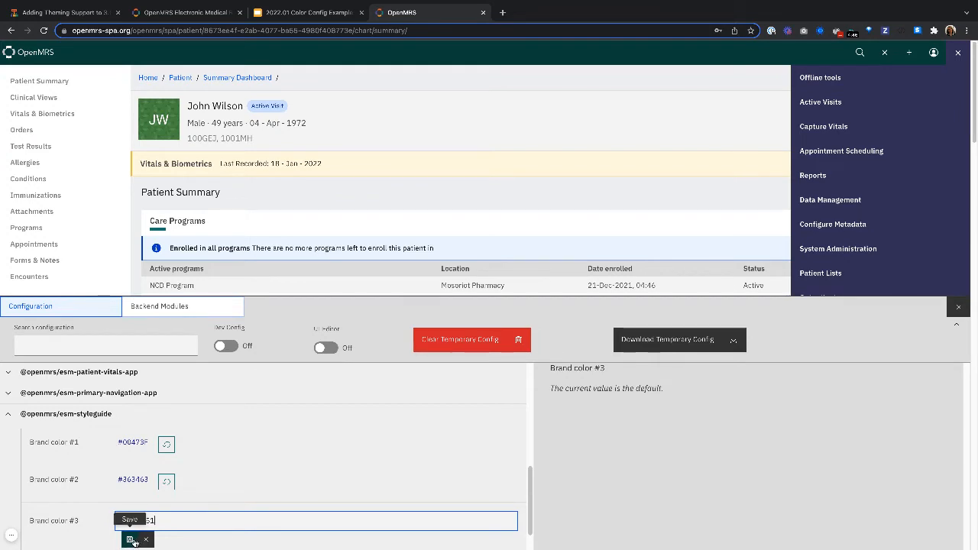
{"action": "left_click", "coordinate": [129, 520]}
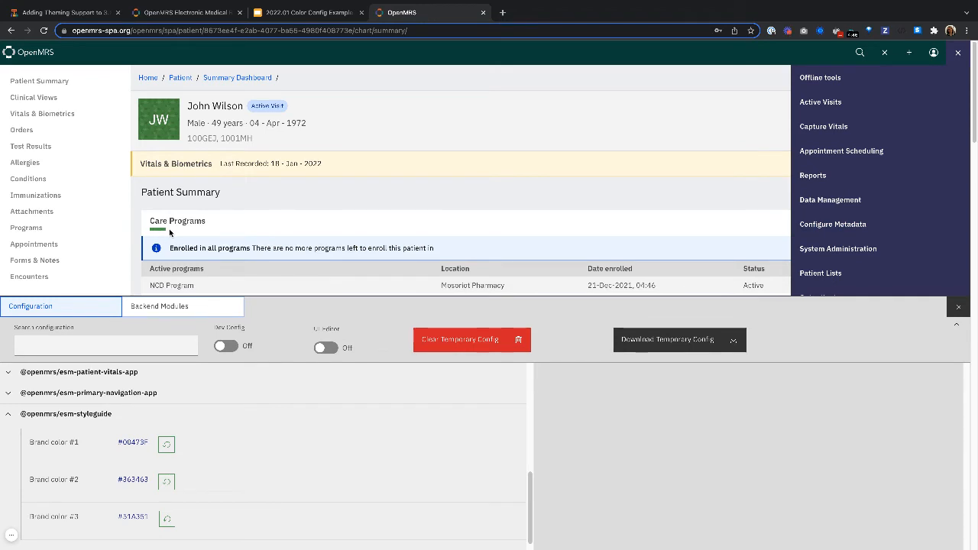
{"action": "left_click", "coordinate": [956, 305]}
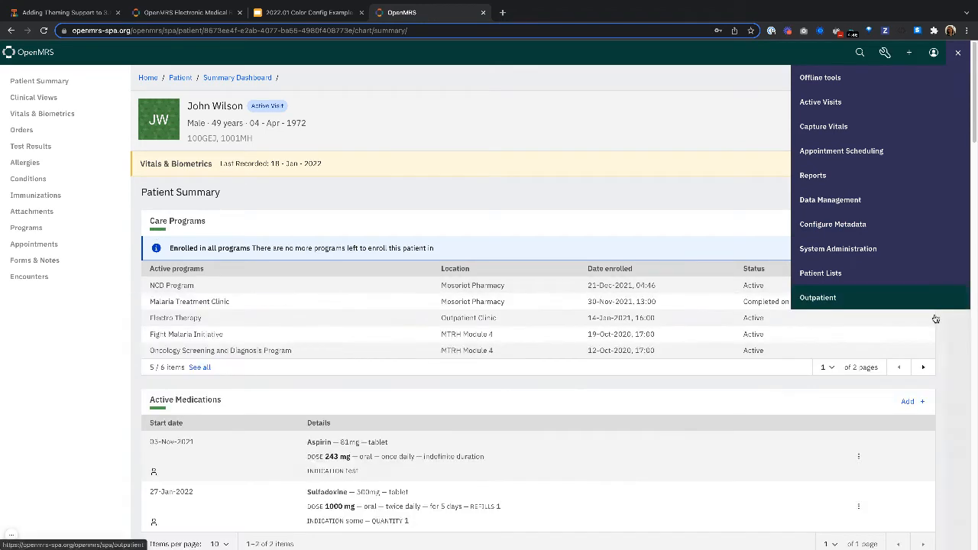
{"action": "left_click", "coordinate": [958, 52]}
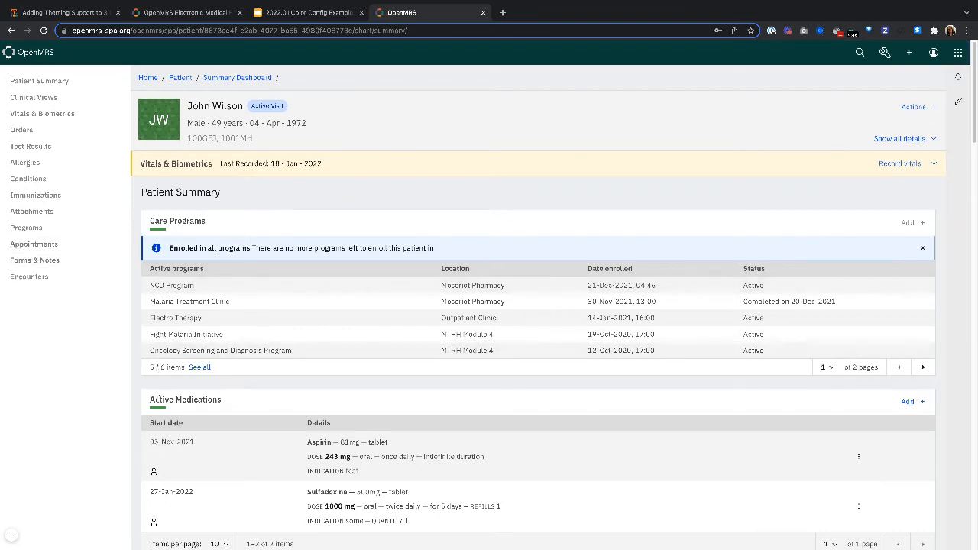
{"action": "scroll", "scroll_direction": "down", "scroll_amount": 3}
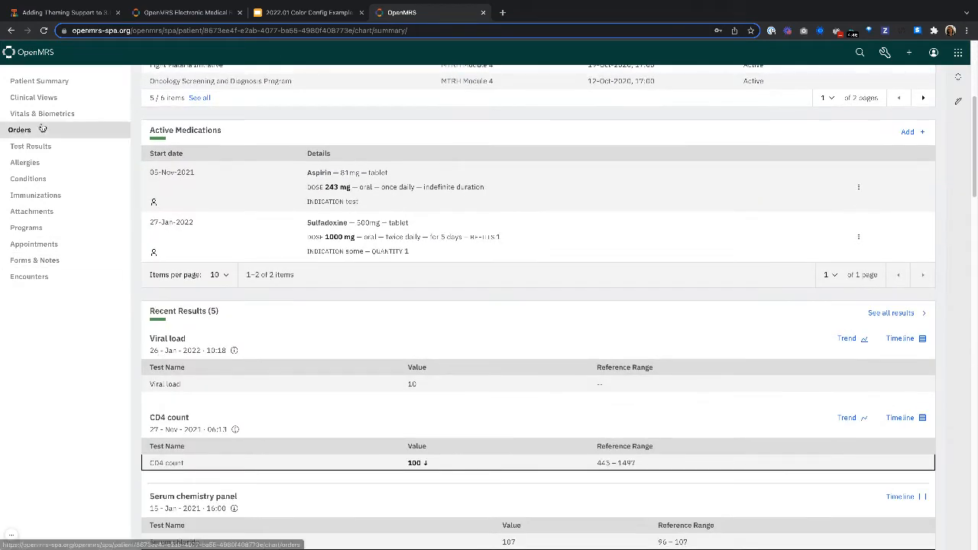
{"action": "scroll", "scroll_direction": "up", "scroll_amount": 3}
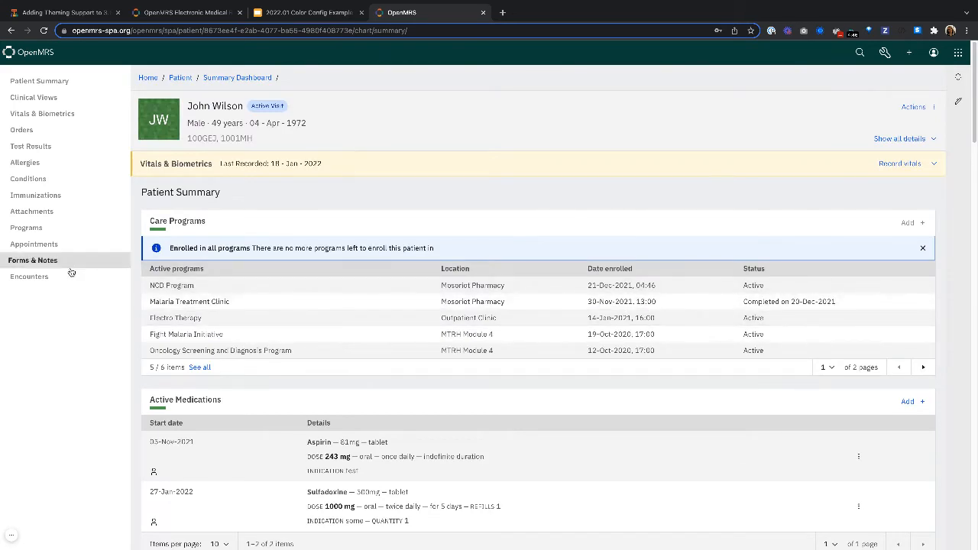
Show the patient's Forms & Notes page with the encounter form entry workspace
{"action": "left_click", "coordinate": [32, 260]}
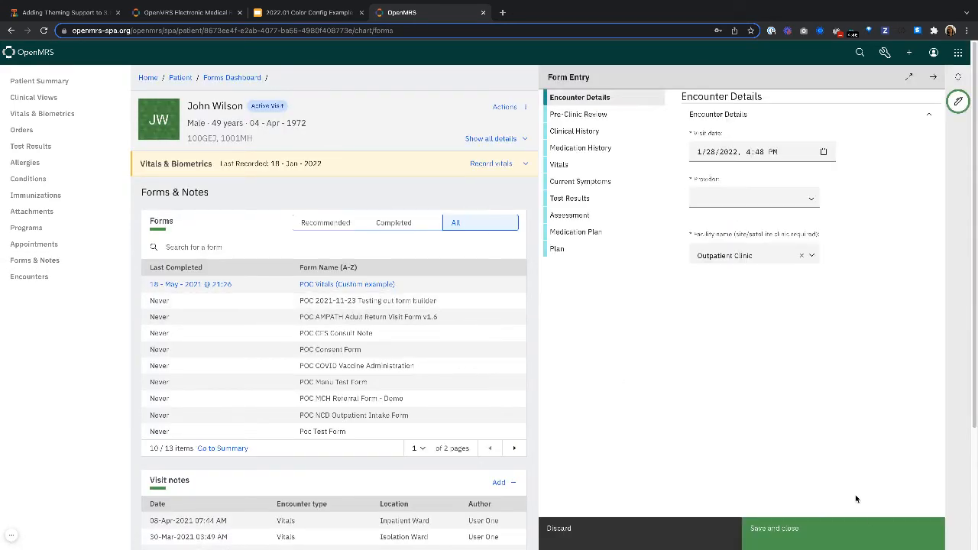
{"action": "mouse_move", "coordinate": [831, 510]}
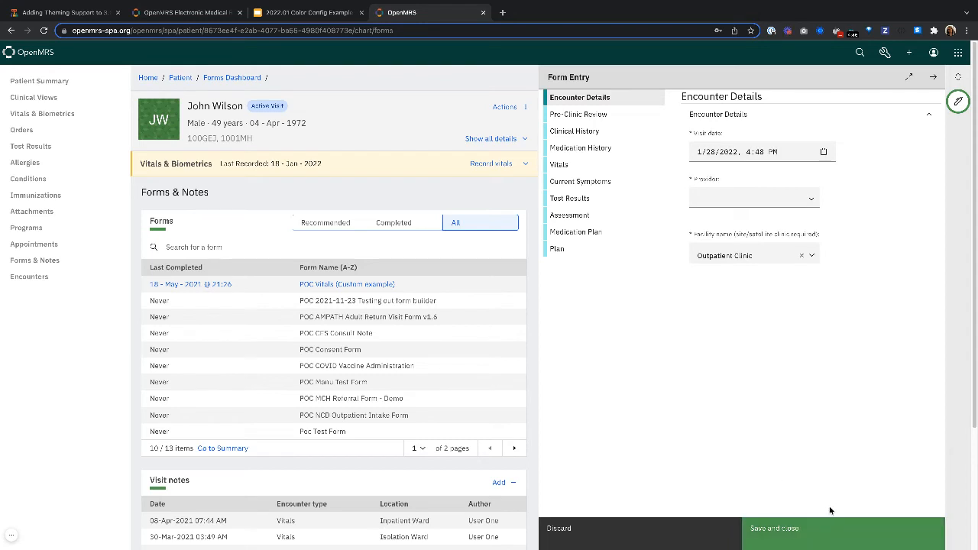
{"action": "mouse_move", "coordinate": [815, 467]}
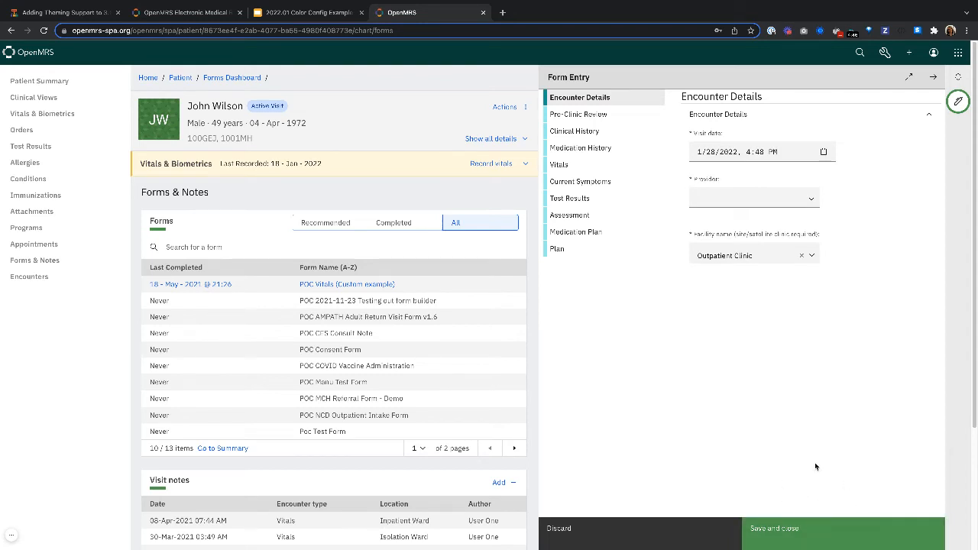
{"action": "mouse_move", "coordinate": [832, 505]}
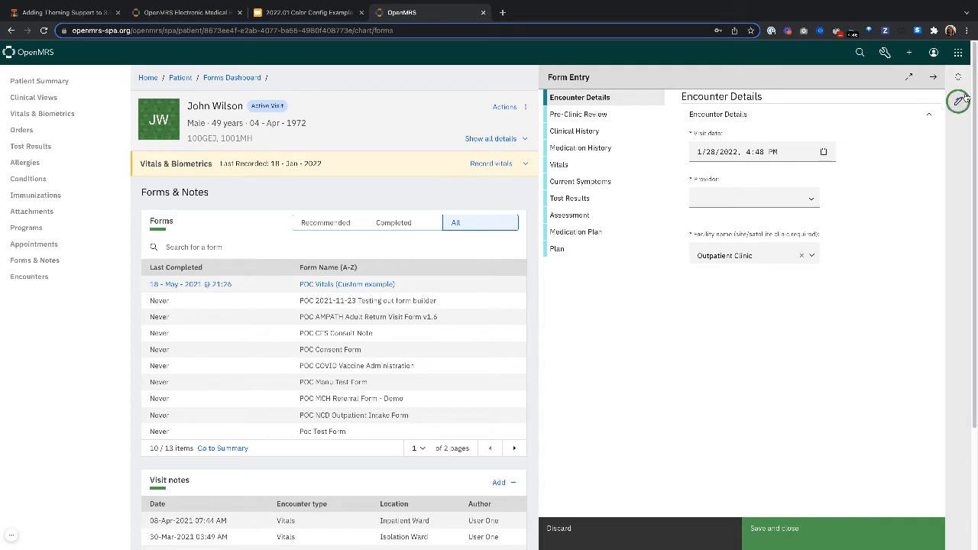
{"action": "mouse_move", "coordinate": [956, 101]}
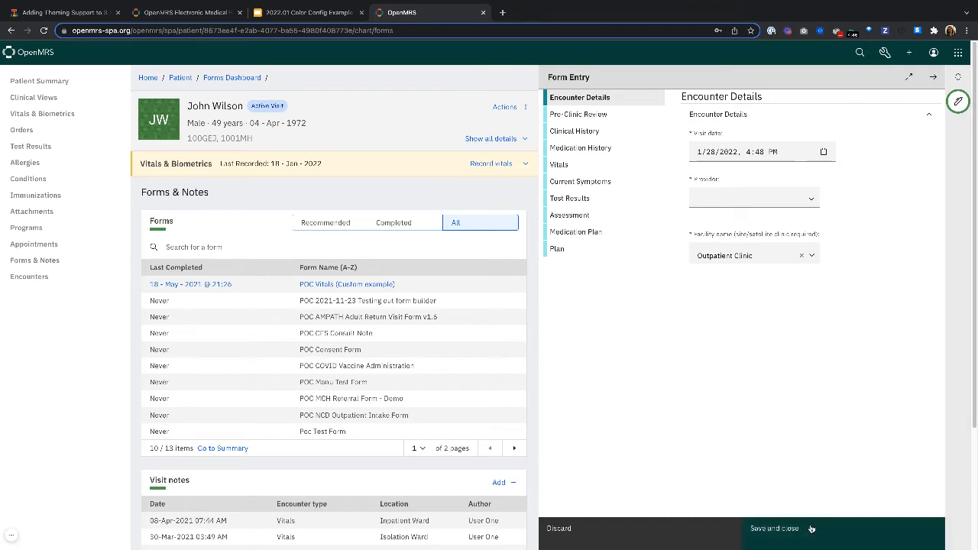
{"action": "mouse_move", "coordinate": [839, 538]}
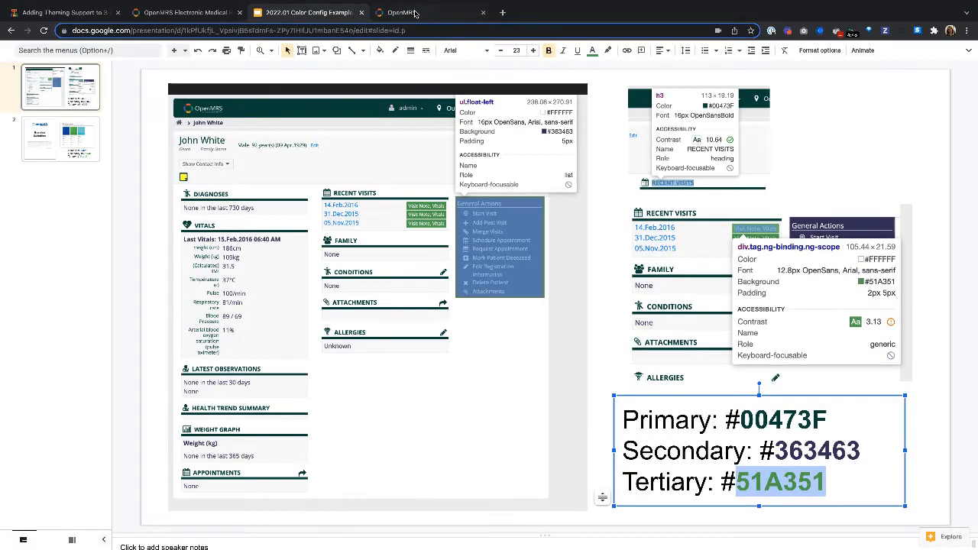
Copy the AMPATH primary hex 0055a5 from the branding guidelines slide and return to OpenMRS
{"action": "left_click", "coordinate": [61, 139]}
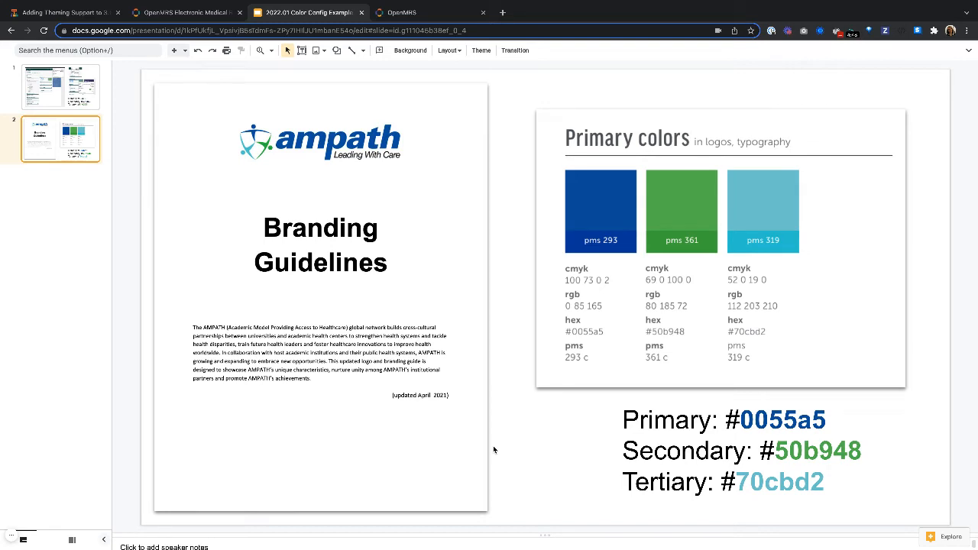
{"action": "mouse_move", "coordinate": [409, 287]}
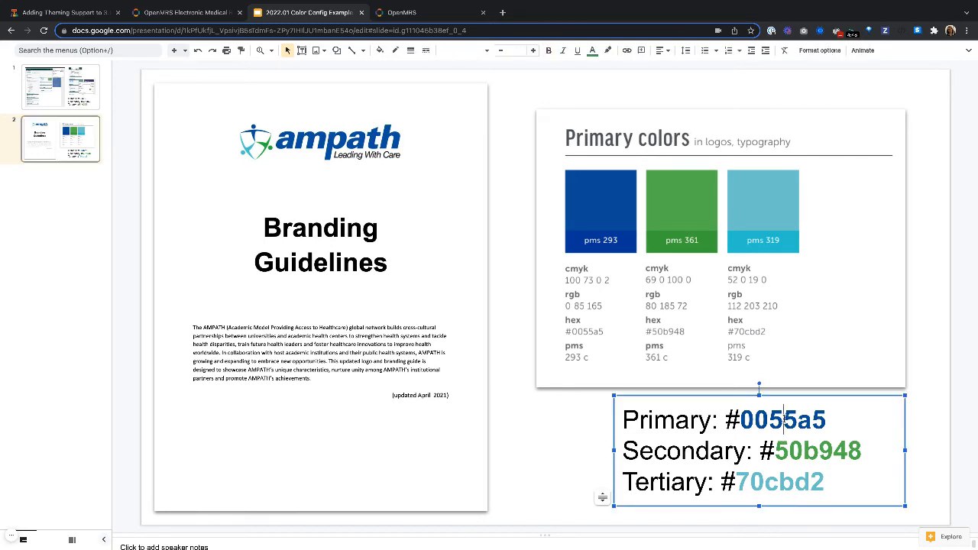
{"action": "double_click", "coordinate": [780, 420]}
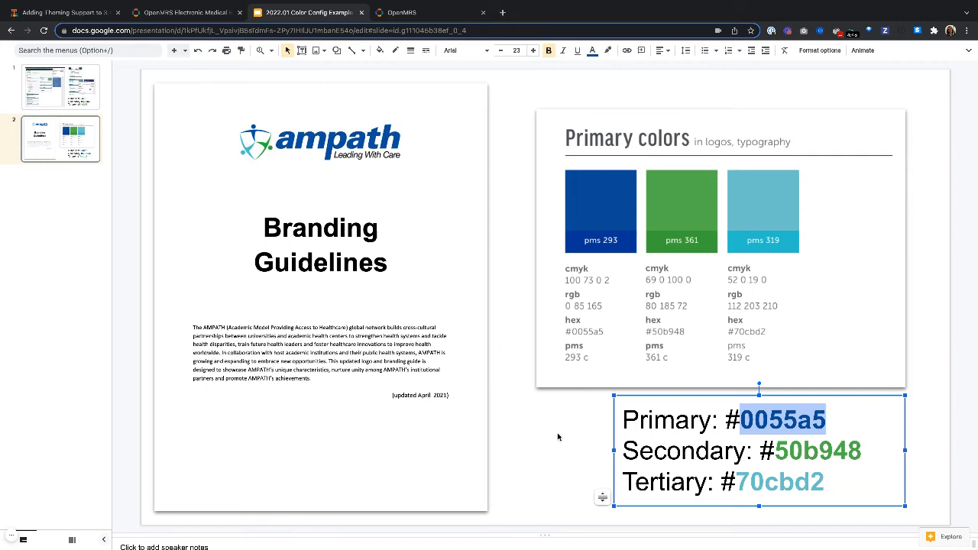
{"action": "left_click", "coordinate": [558, 437]}
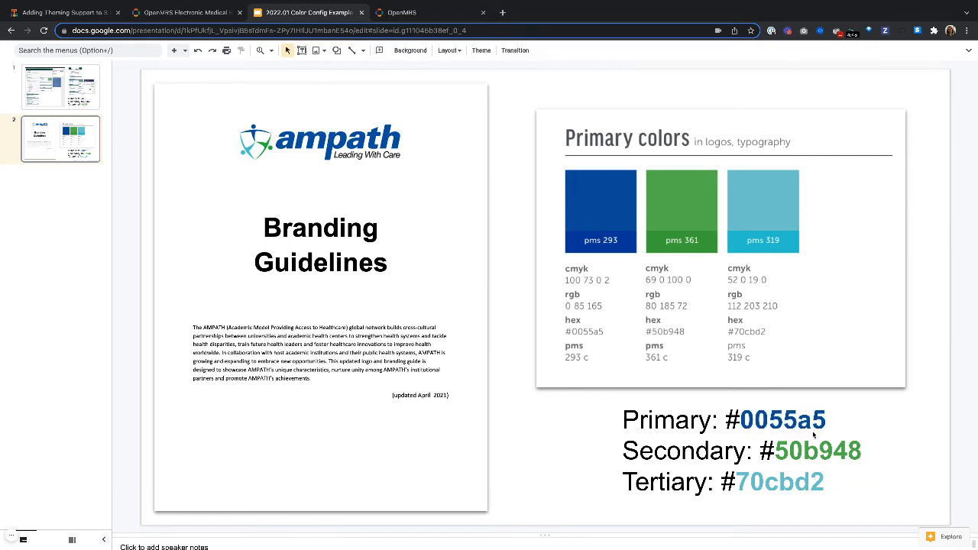
{"action": "left_click", "coordinate": [430, 12]}
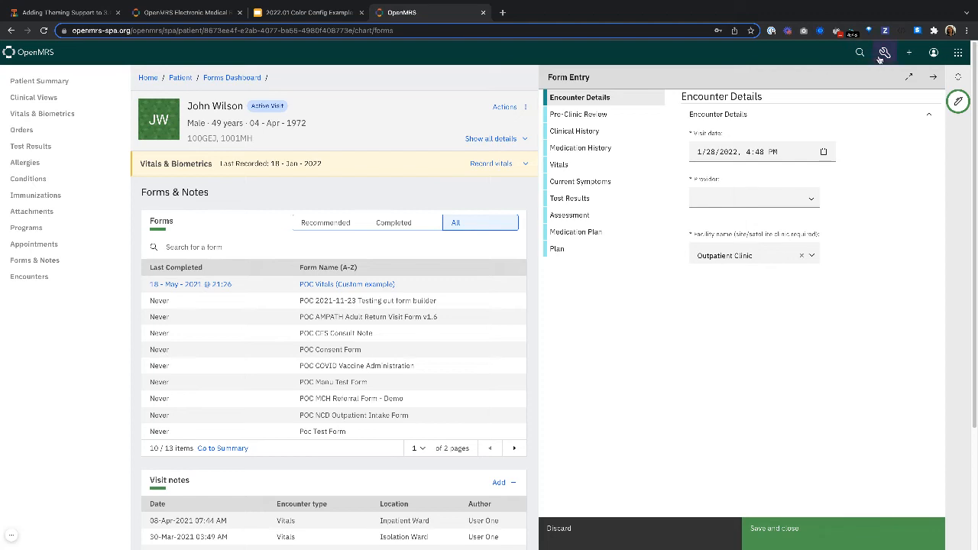
Save Brand color #1 as #0055a5 and #2 as #50b948, fetching the tertiary #70cbd2 from the slides
{"action": "left_click", "coordinate": [883, 52]}
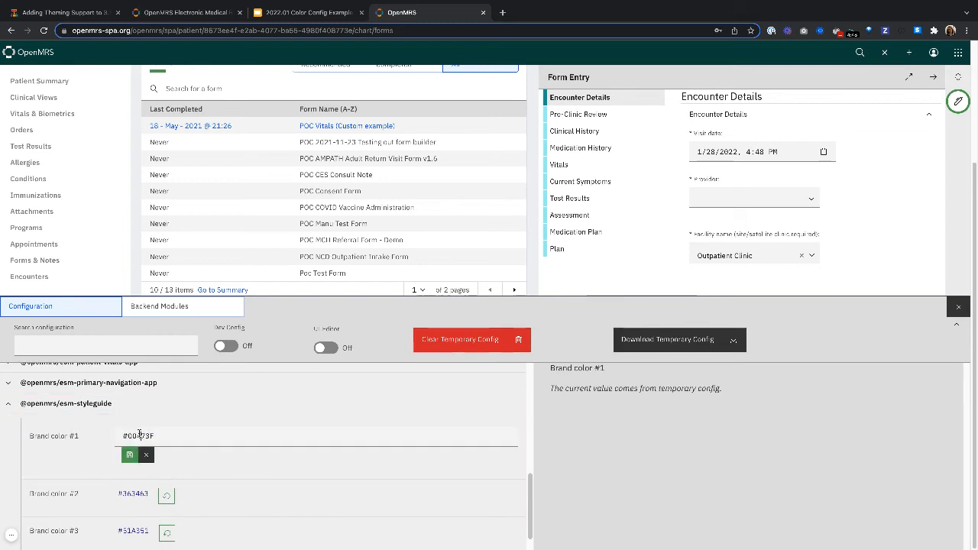
{"action": "mouse_move", "coordinate": [129, 455]}
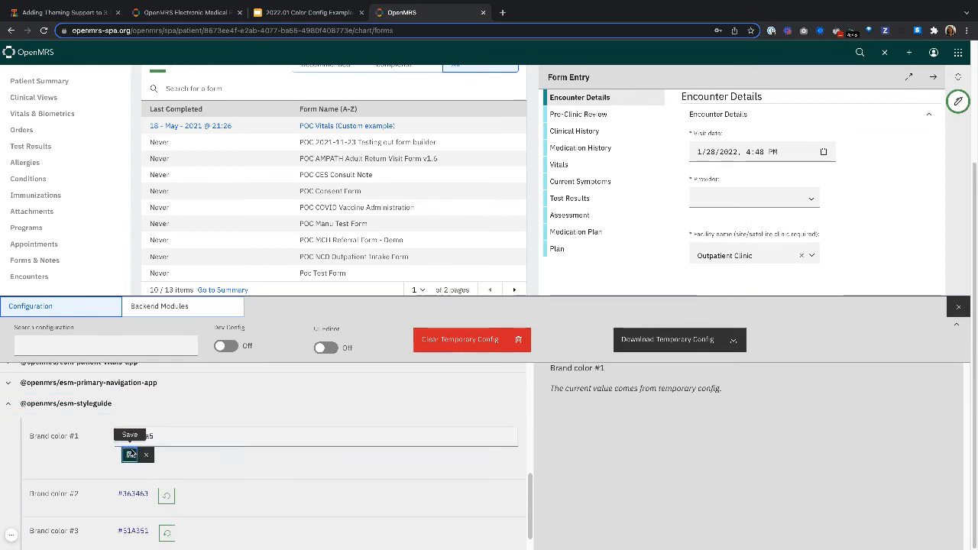
{"action": "left_click", "coordinate": [128, 434]}
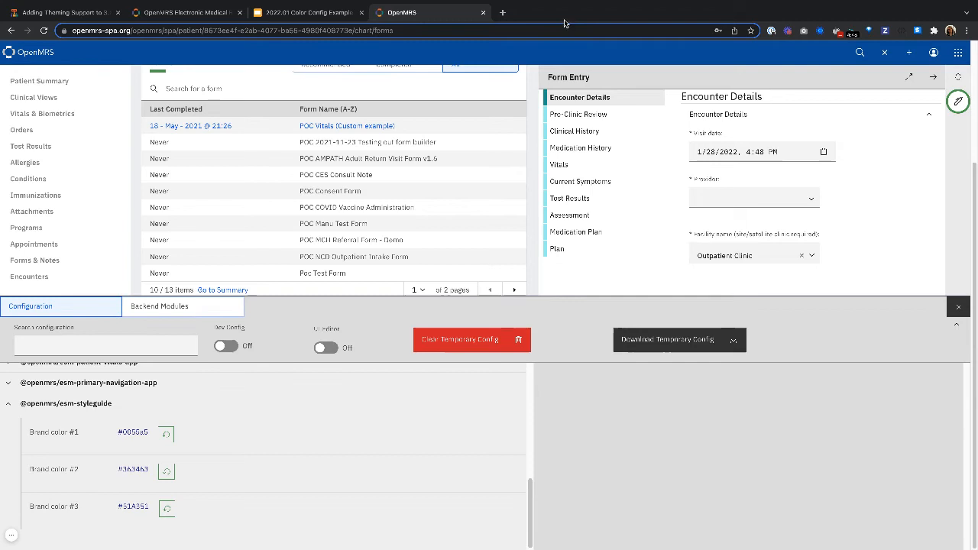
{"action": "left_click", "coordinate": [133, 468]}
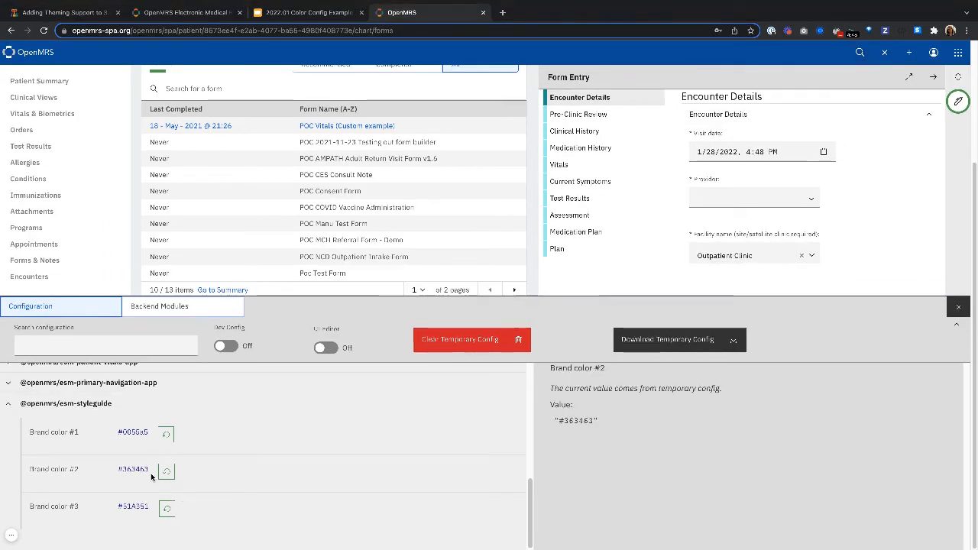
{"action": "left_click", "coordinate": [133, 469]}
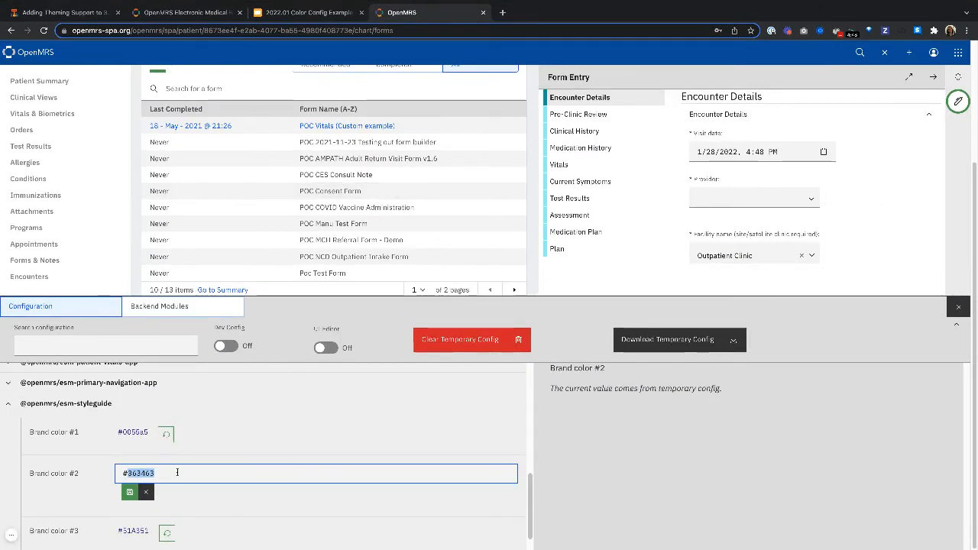
{"action": "left_click", "coordinate": [130, 492]}
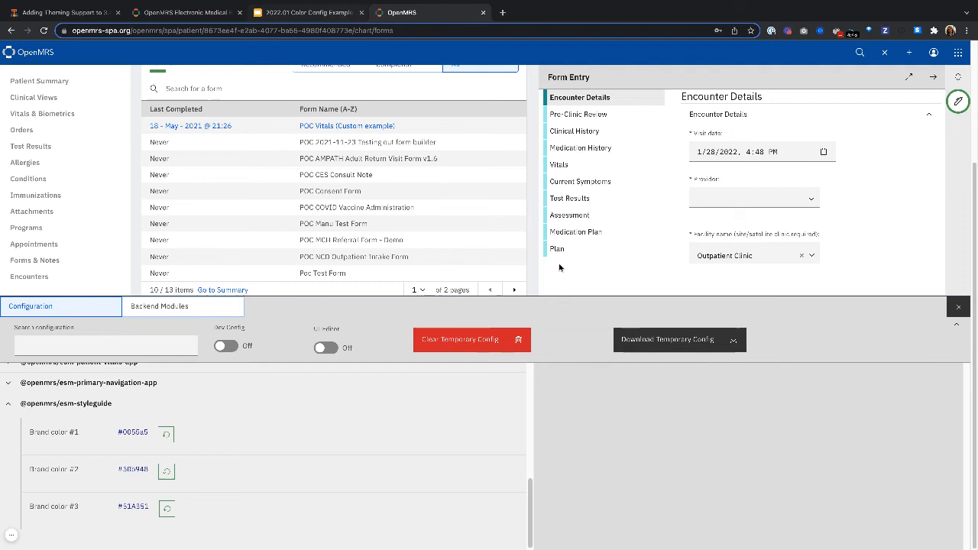
{"action": "left_click", "coordinate": [306, 12]}
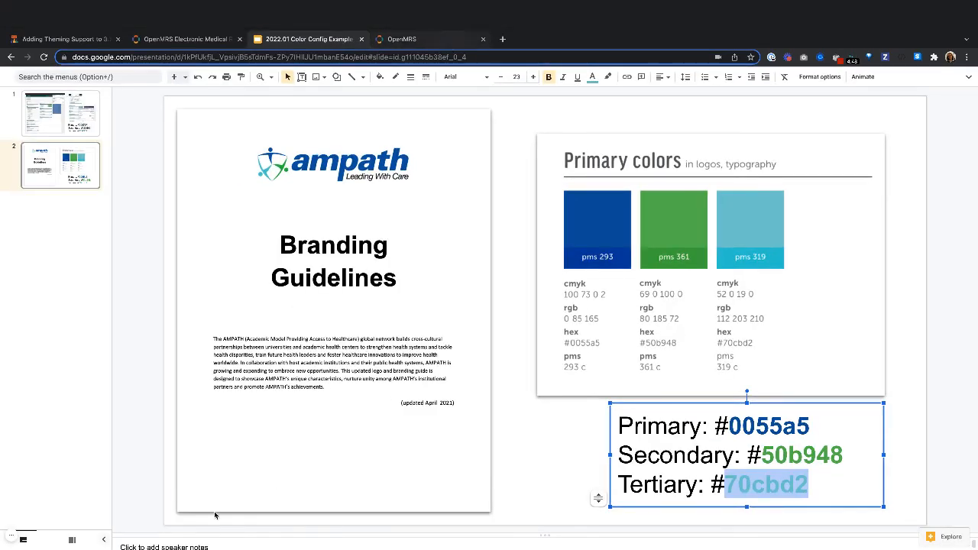
{"action": "left_click", "coordinate": [427, 12]}
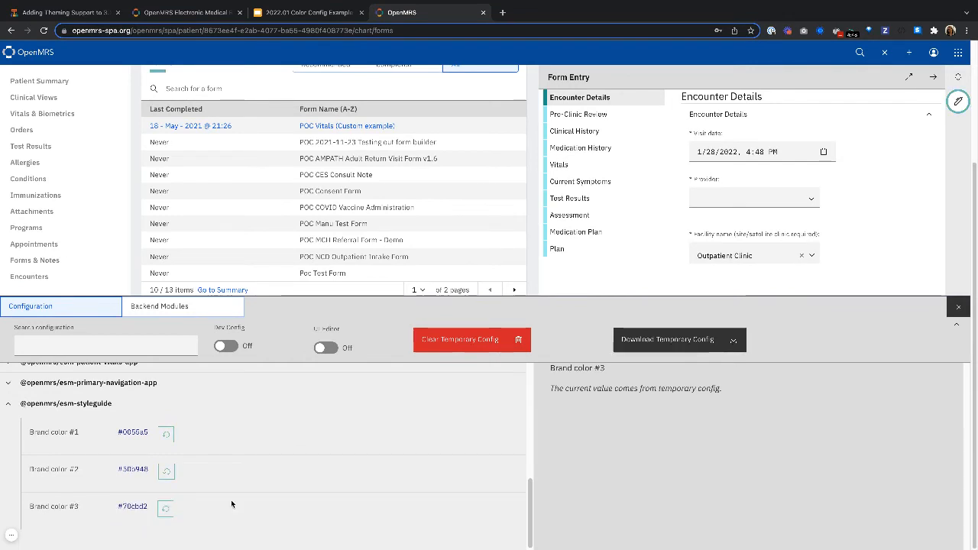
Close the configuration panel and review the AMPATH-themed Forms & Notes page and app menu
{"action": "left_click", "coordinate": [956, 306]}
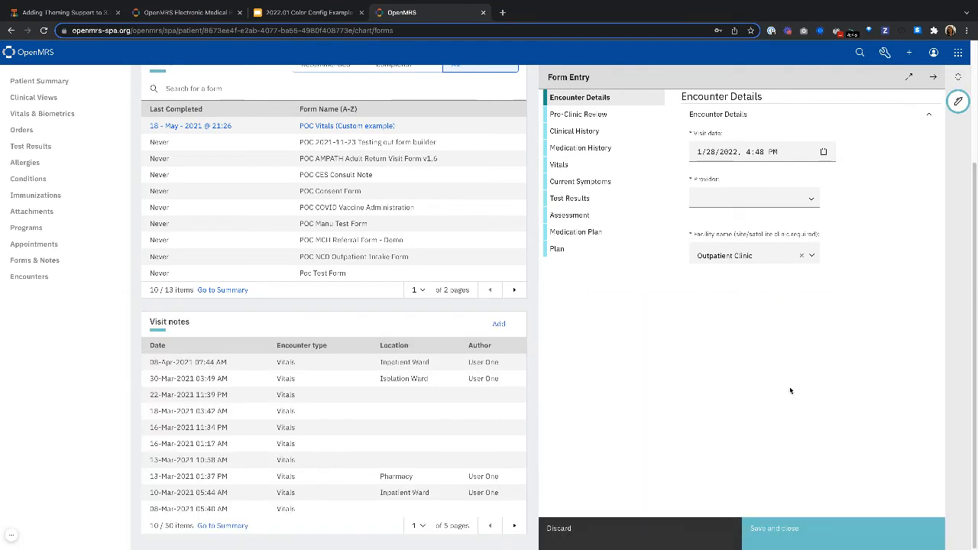
{"action": "mouse_move", "coordinate": [845, 456]}
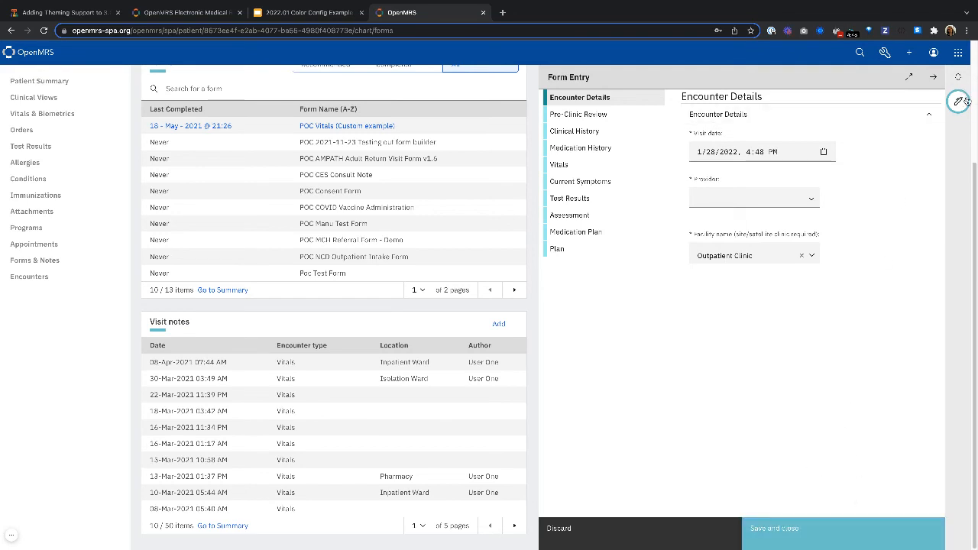
{"action": "scroll", "scroll_direction": "up", "scroll_amount": 3}
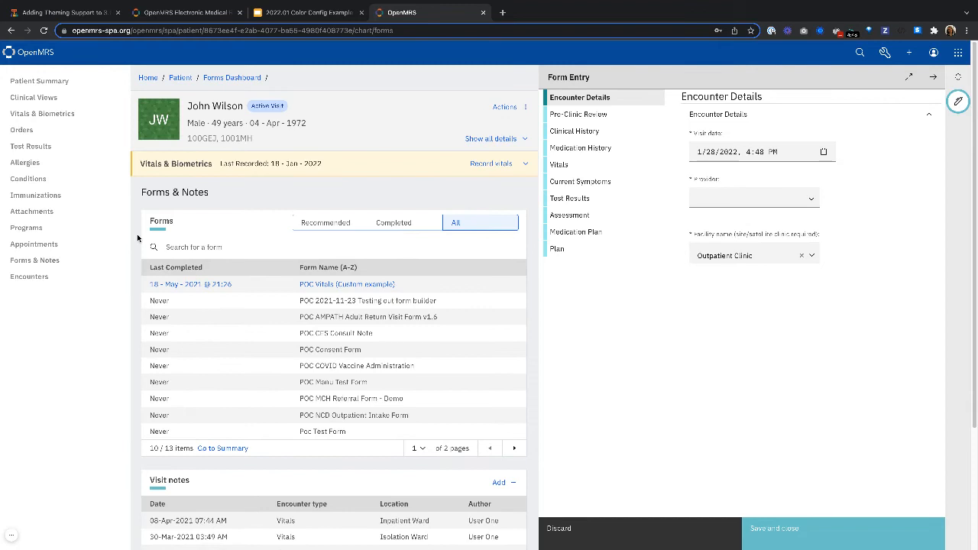
{"action": "scroll", "scroll_direction": "down", "scroll_amount": 3}
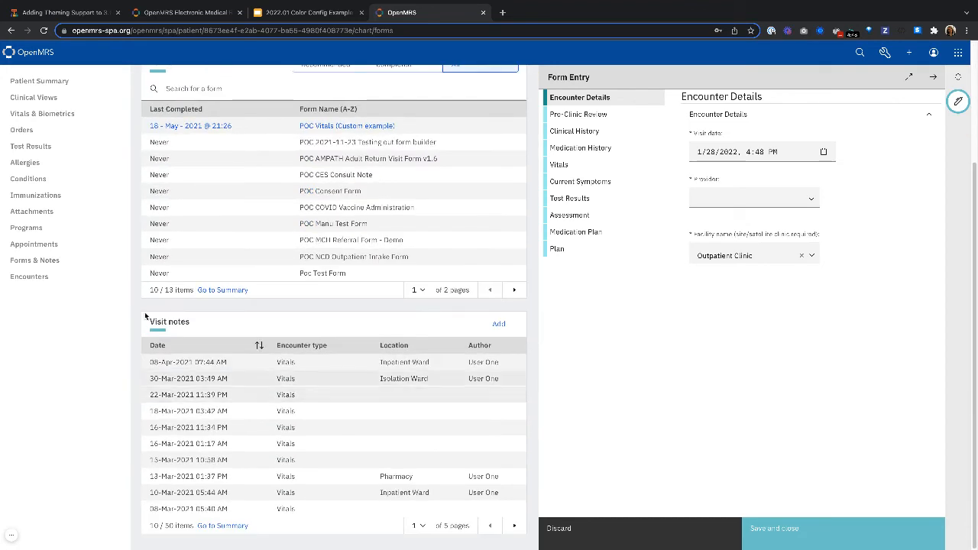
{"action": "scroll", "scroll_direction": "up", "scroll_amount": 3}
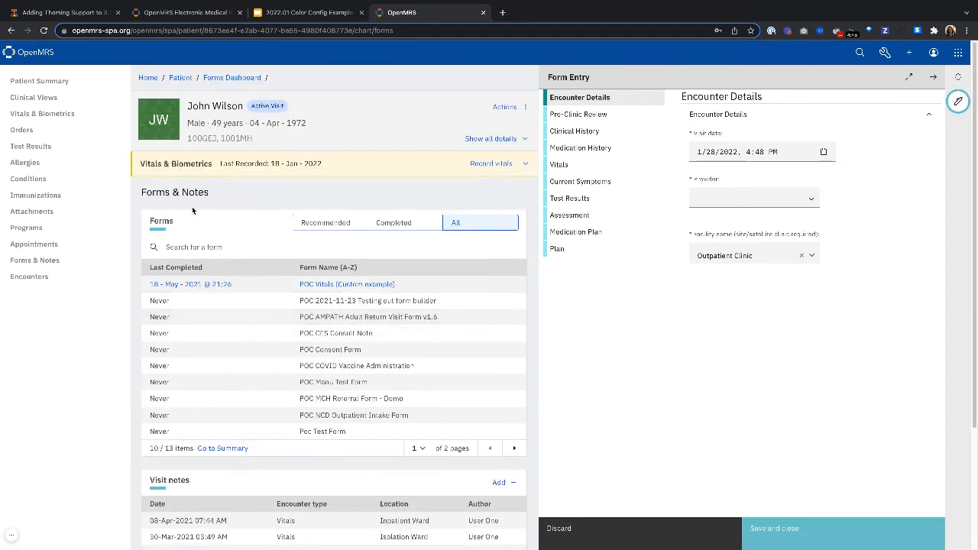
{"action": "left_click", "coordinate": [956, 52]}
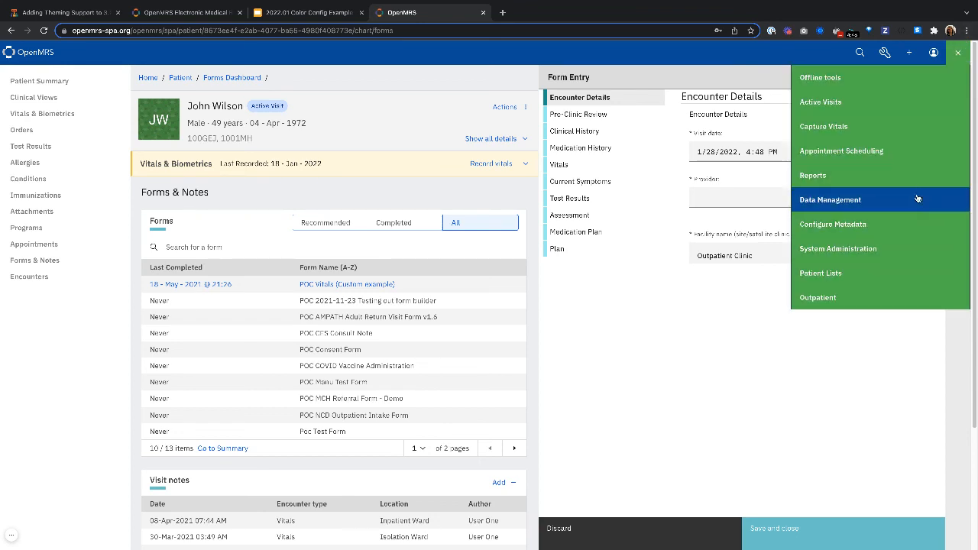
{"action": "mouse_move", "coordinate": [914, 247]}
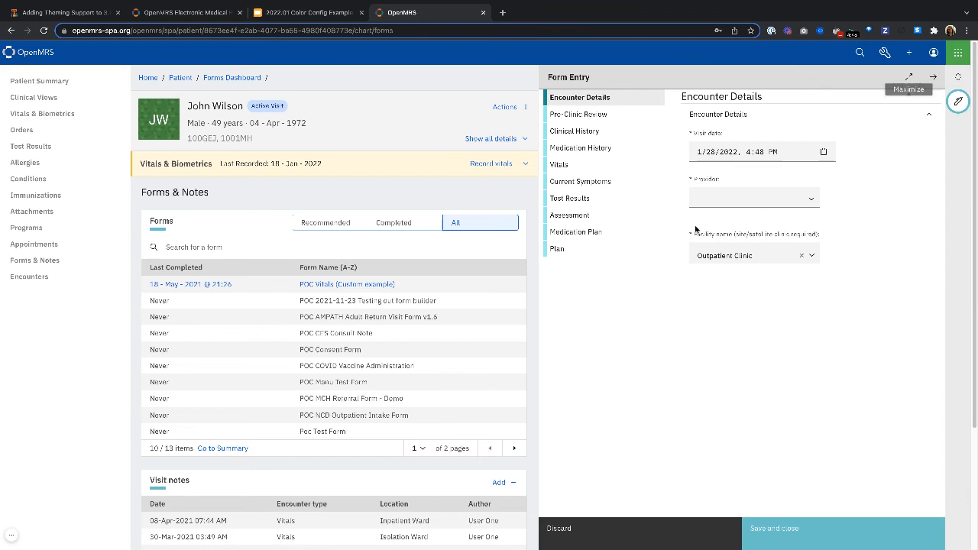
{"action": "left_click", "coordinate": [883, 52]}
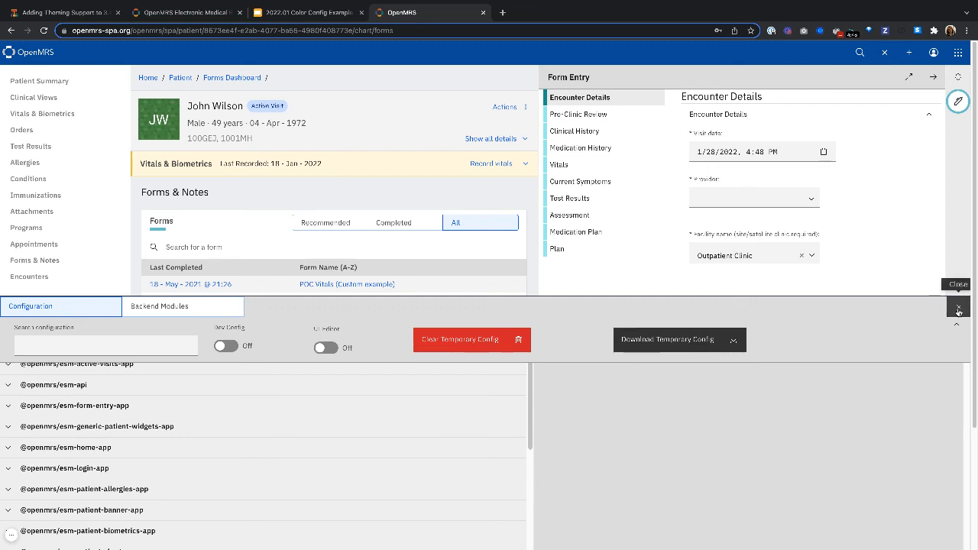
{"action": "left_click", "coordinate": [958, 307]}
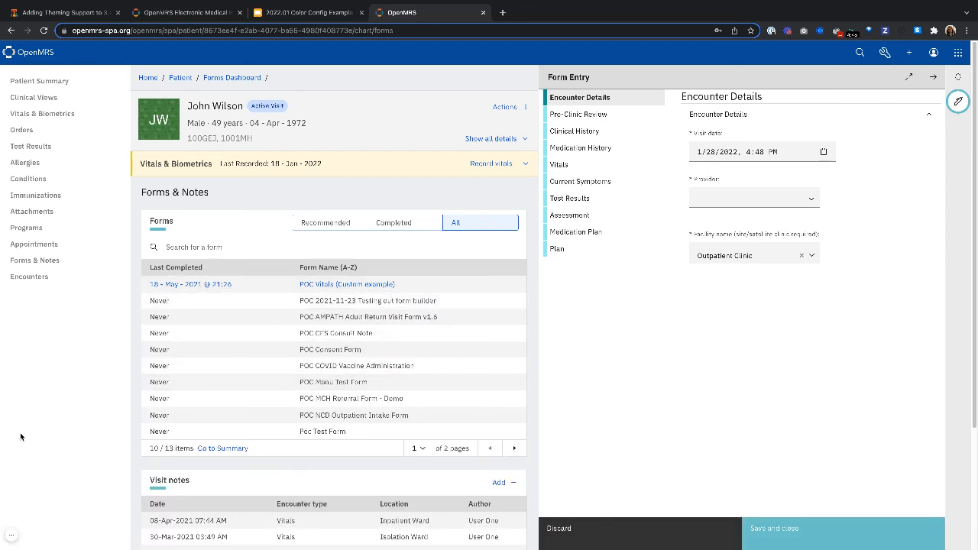